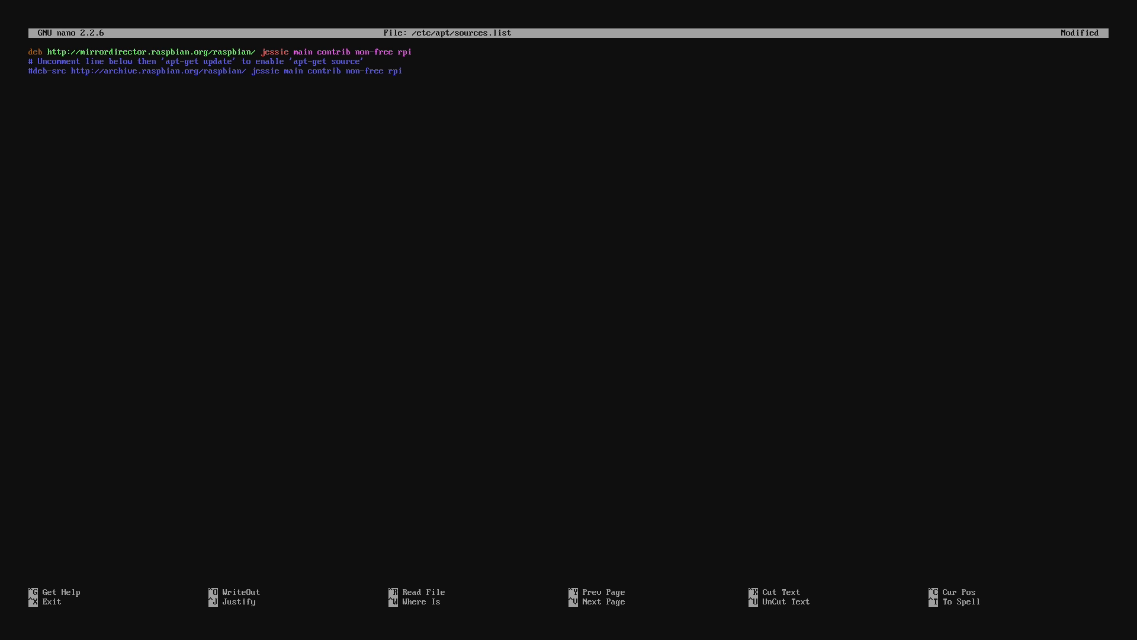
{"action": "type", "text": "deb http://archive"}
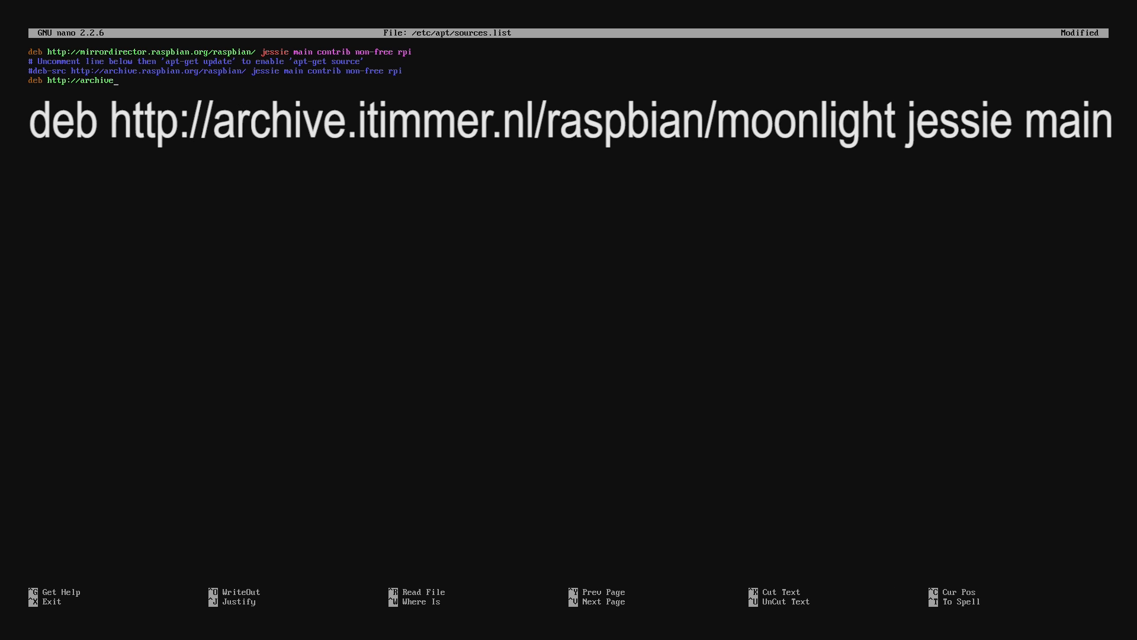
{"action": "type", "text": ".itimmer.nl/raspbian"}
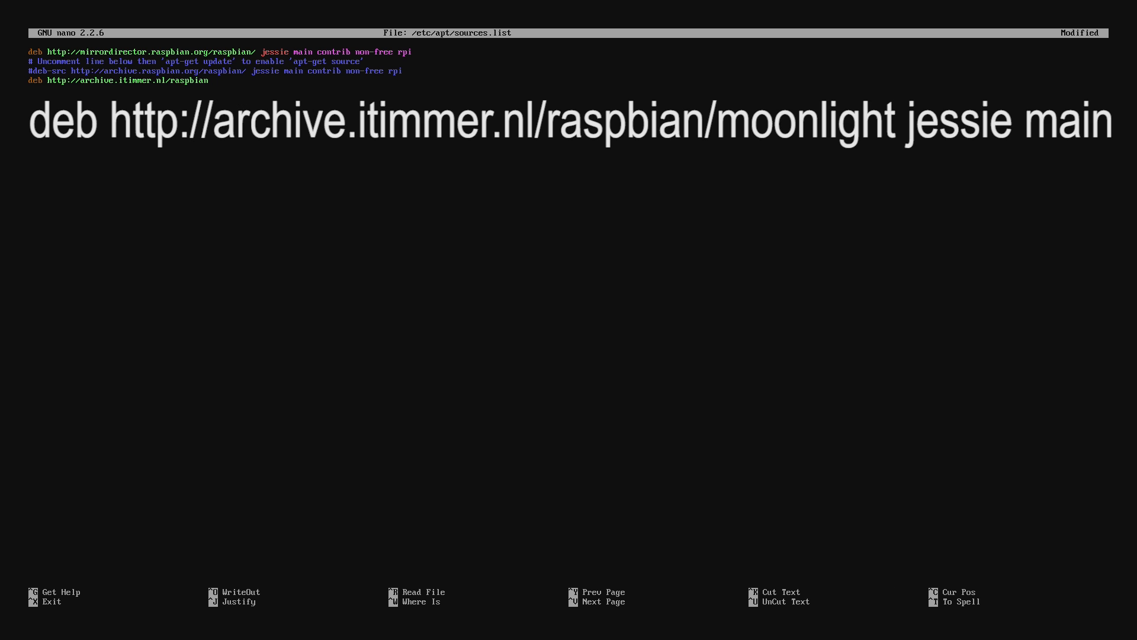
{"action": "type", "text": "/moonlight jessie"}
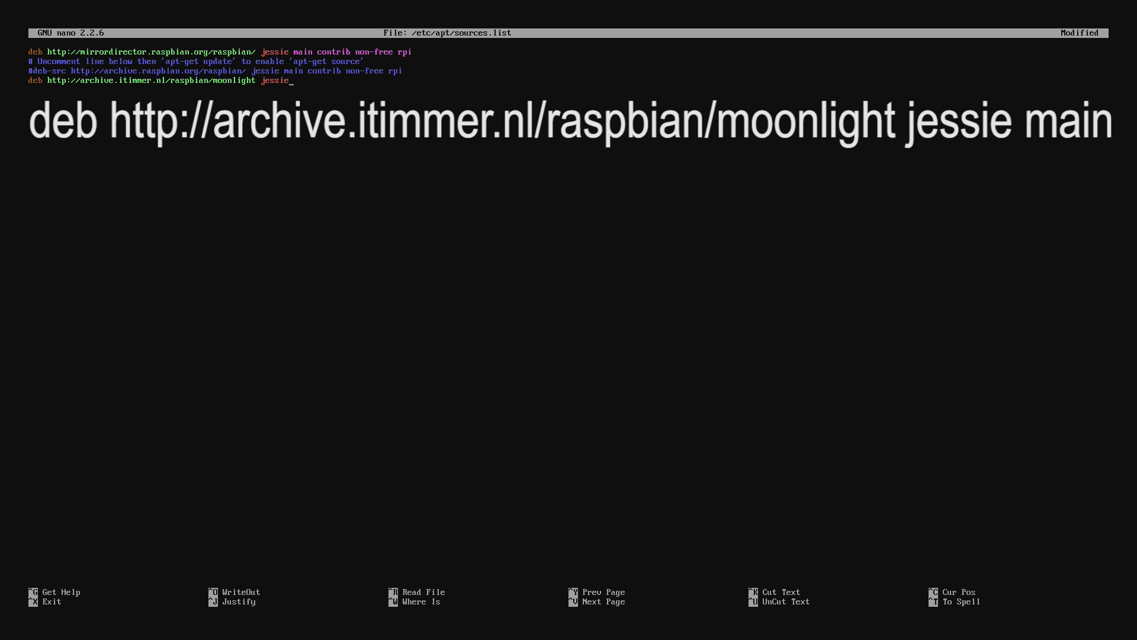
{"action": "key", "text": "ctrl+x"}
{"action": "type", "text": "sudo"}
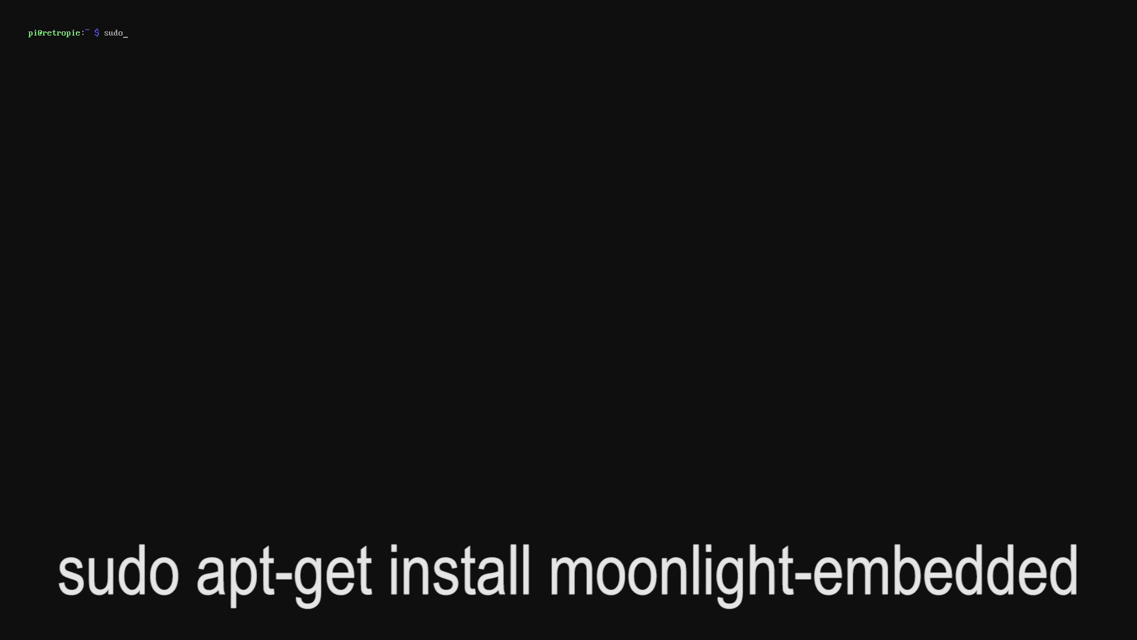
- Run 'sudo apt-get install moonlight-embedded' to install Moonlight
{"action": "type", "text": "apt-get install"}
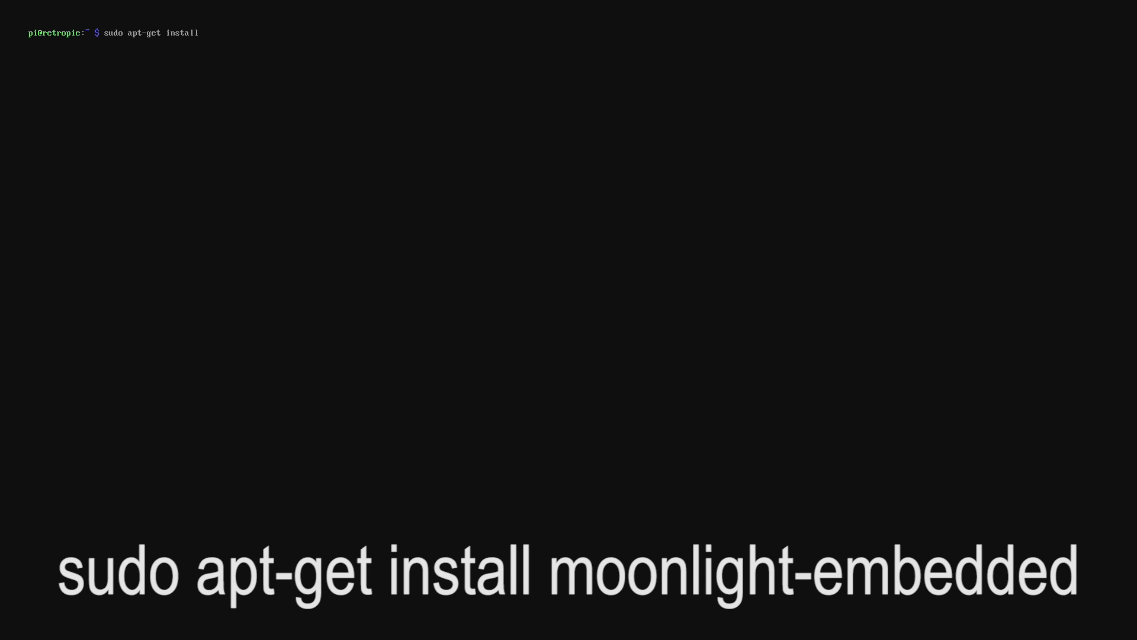
{"action": "type", "text": "moo"}
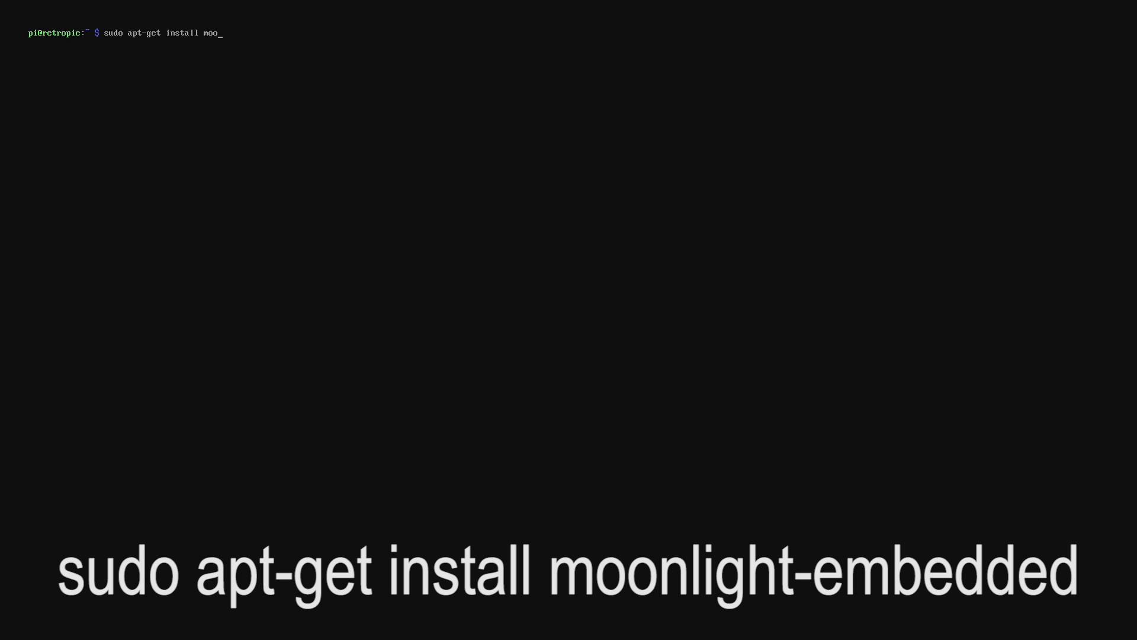
{"action": "type", "text": "nlight-embed"}
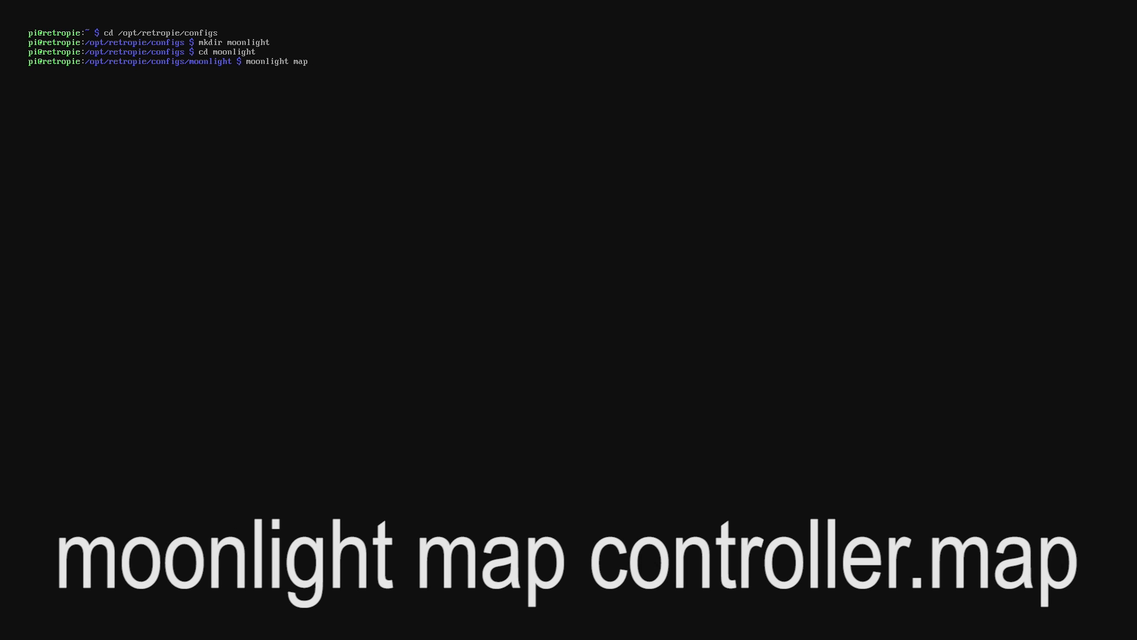
- Run 'moonlight map controller.map' inside the new moonlight config folder
{"action": "type", "text": "controller.m"}
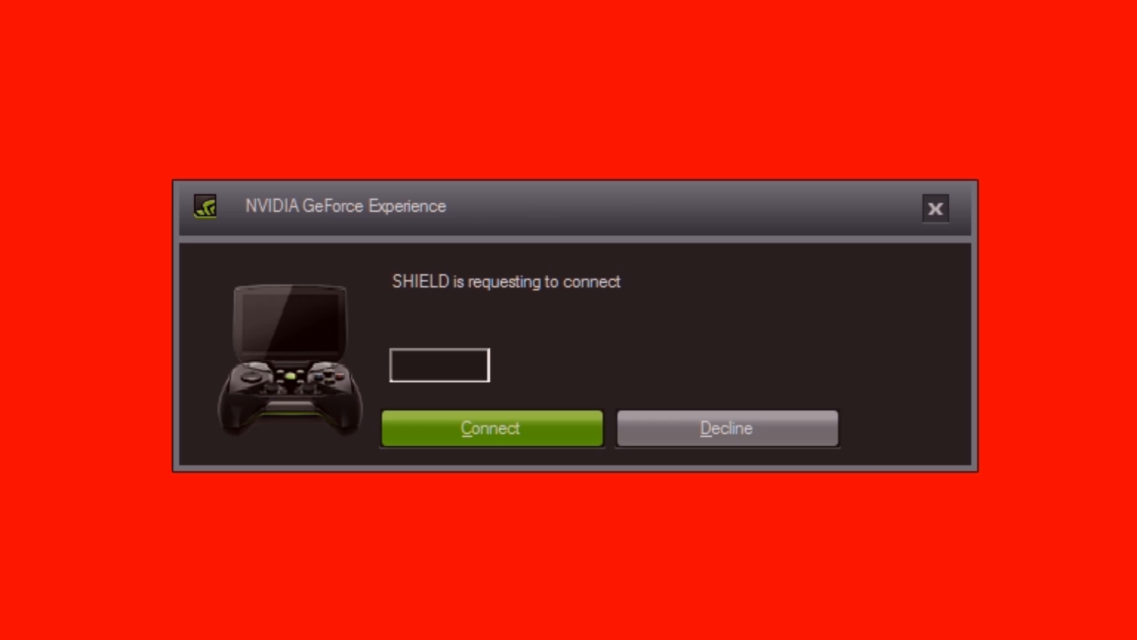
{"action": "mouse_move", "coordinate": [447, 356]}
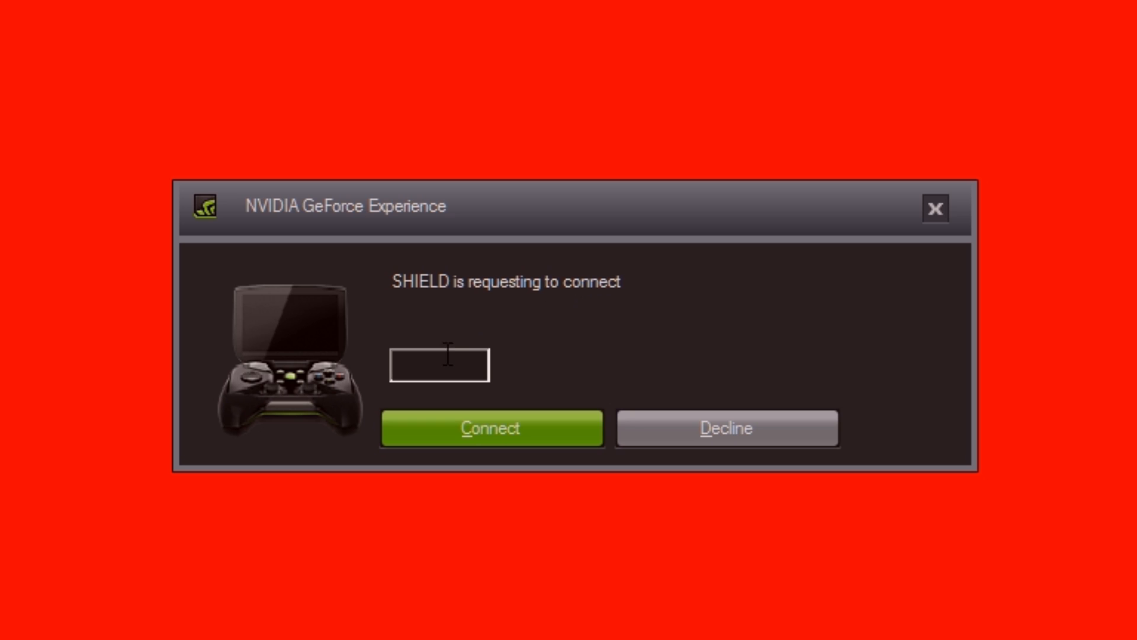
{"action": "type", "text": "872"}
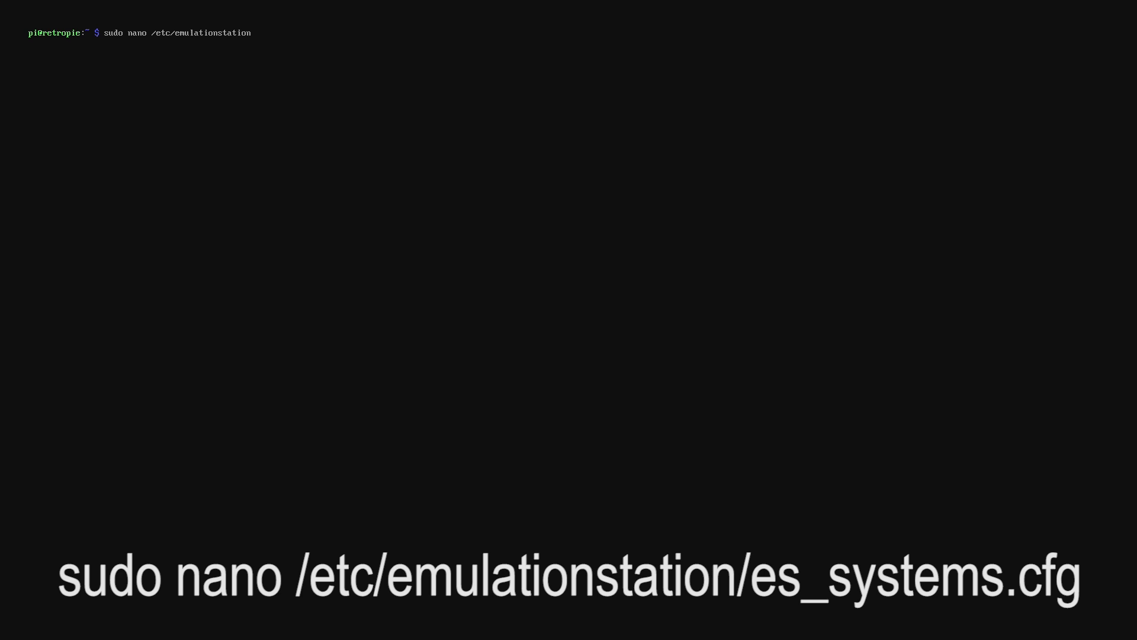
- Run 'sudo nano /etc/emulationstation/es_systems.cfg' to edit the system list
{"action": "key", "text": "Enter"}
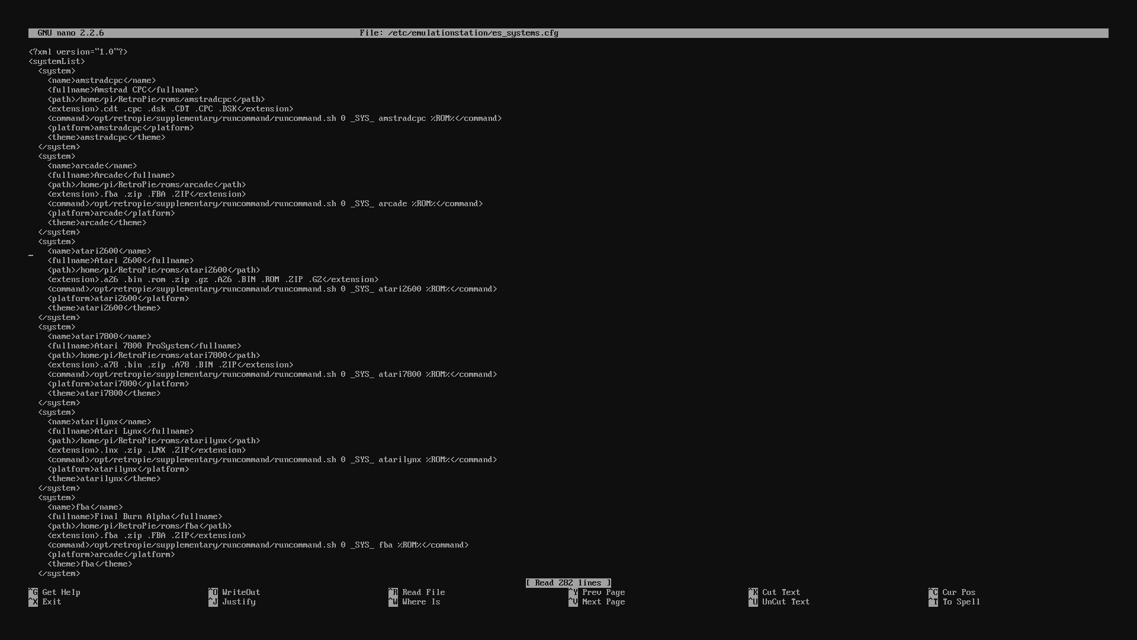
- Add the Steam <system> block with its <command> before </systemList> and save es_systems.cfg
{"action": "scroll", "scroll_direction": "down", "scroll_amount": 3}
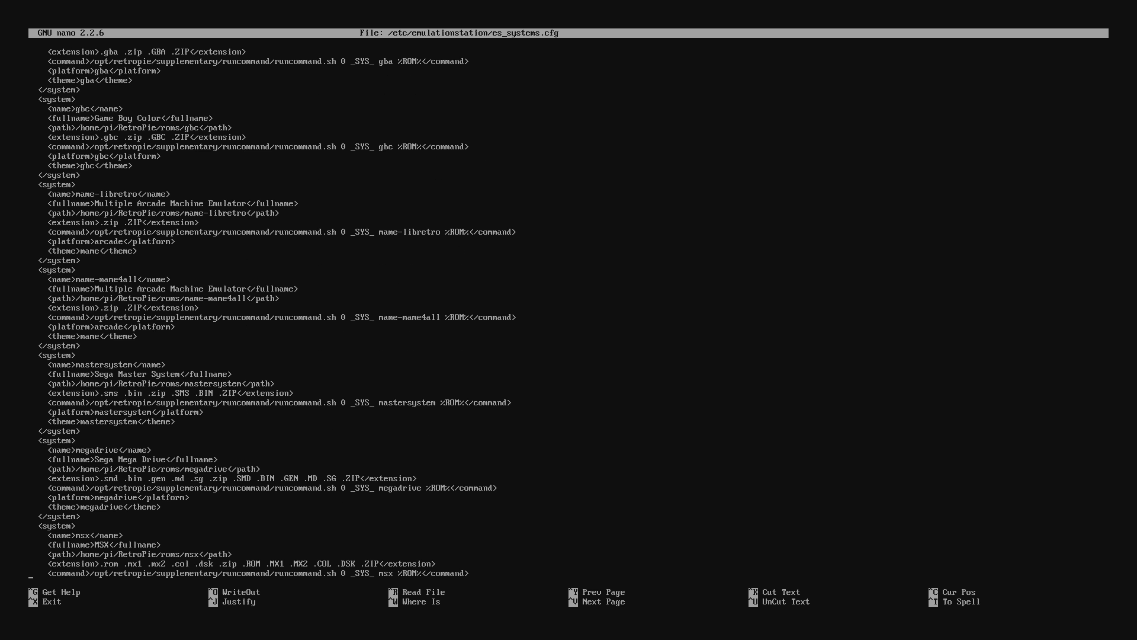
{"action": "scroll", "scroll_direction": "down", "scroll_amount": 3}
{"action": "type", "text": "<extension>"}
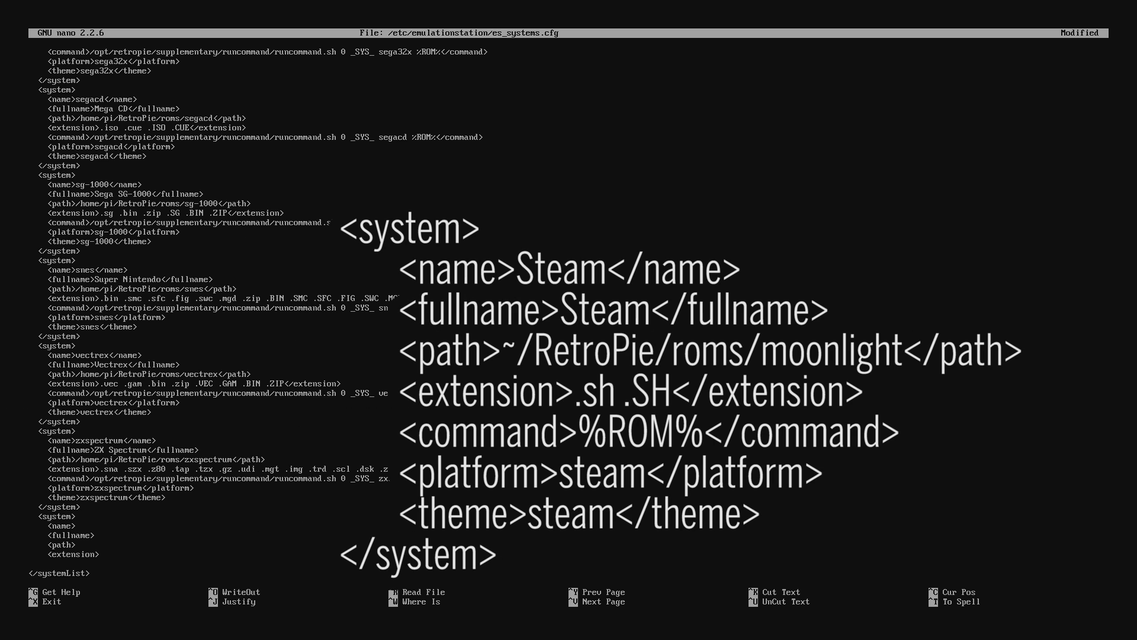
{"action": "type", "text": "<command>%ROM%</command>"}
{"action": "type", "text": "<theme>steam</theme>"}
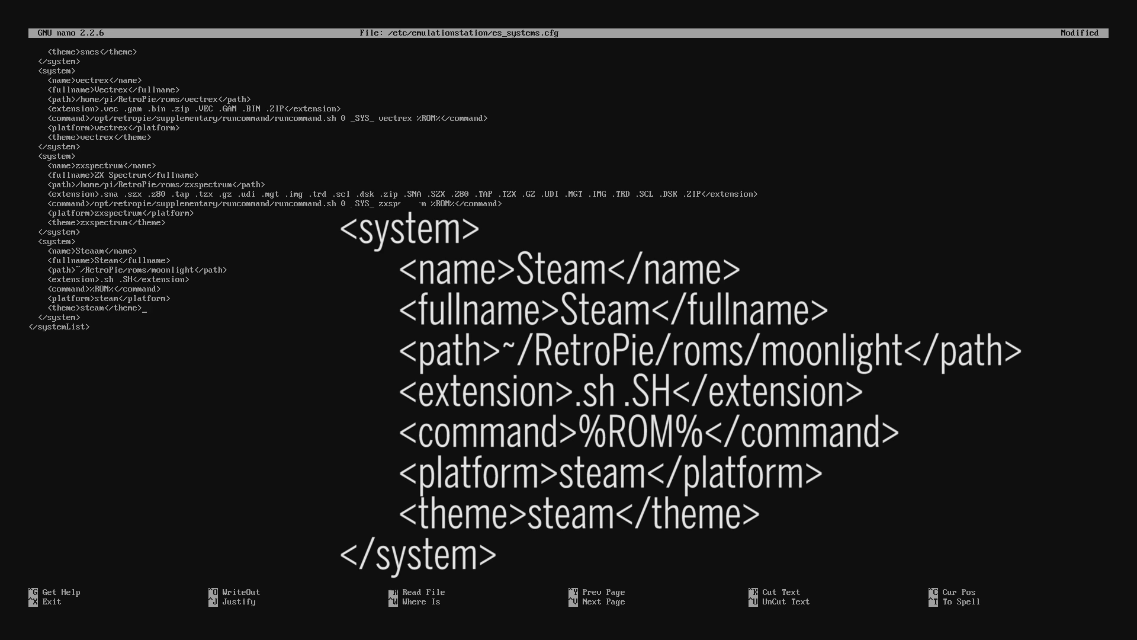
{"action": "key", "text": "ctrl+x"}
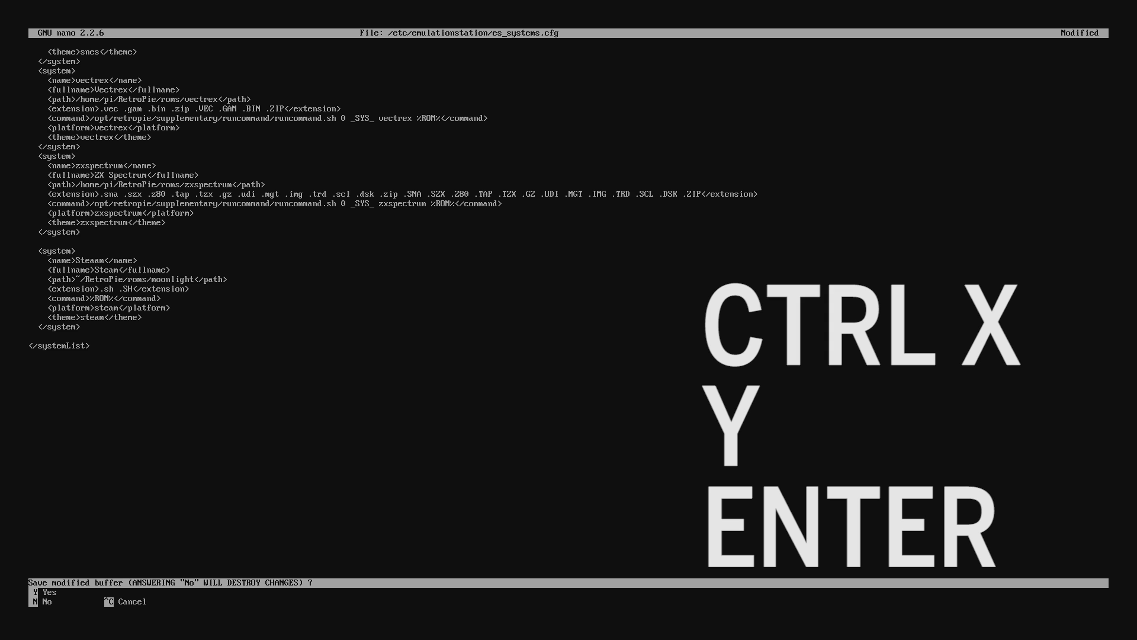
{"action": "key", "text": "y"}
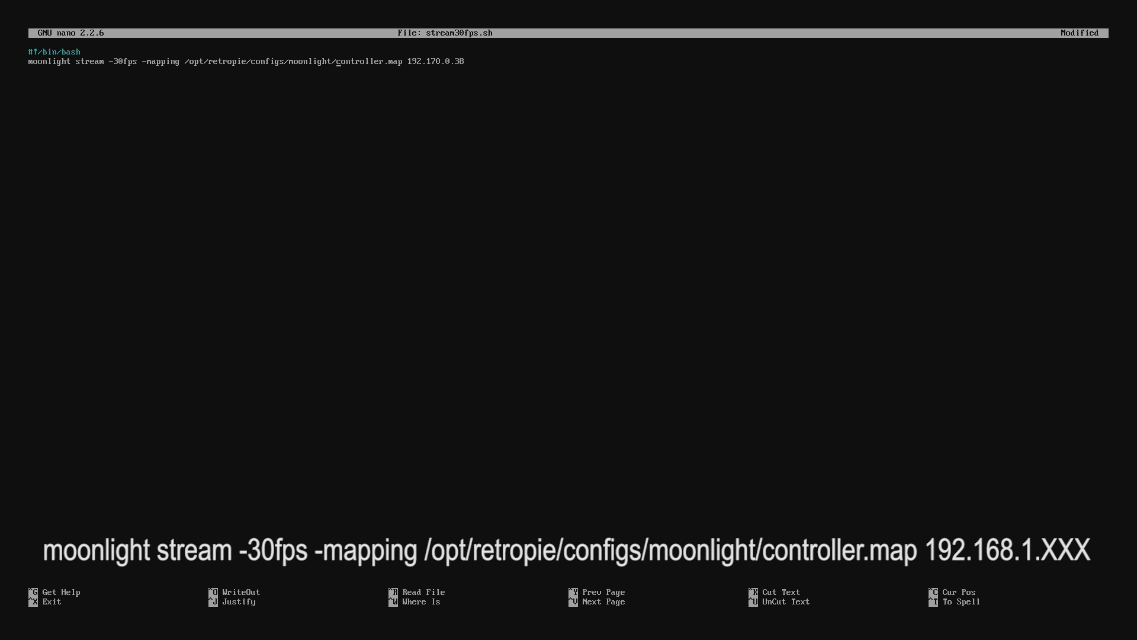
- Save stream30fps.sh with the 'moonlight stream -30fps -mapping controller.map' line
{"action": "key", "text": "ctrl+x"}
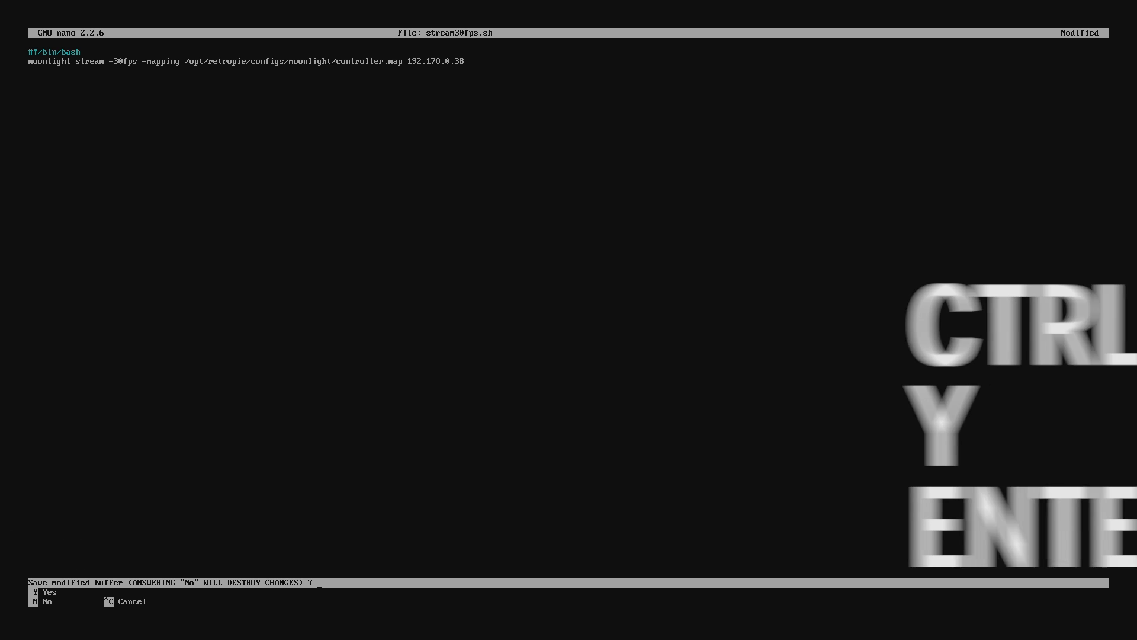
{"action": "key", "text": "y"}
{"action": "type", "text": "sudo"}
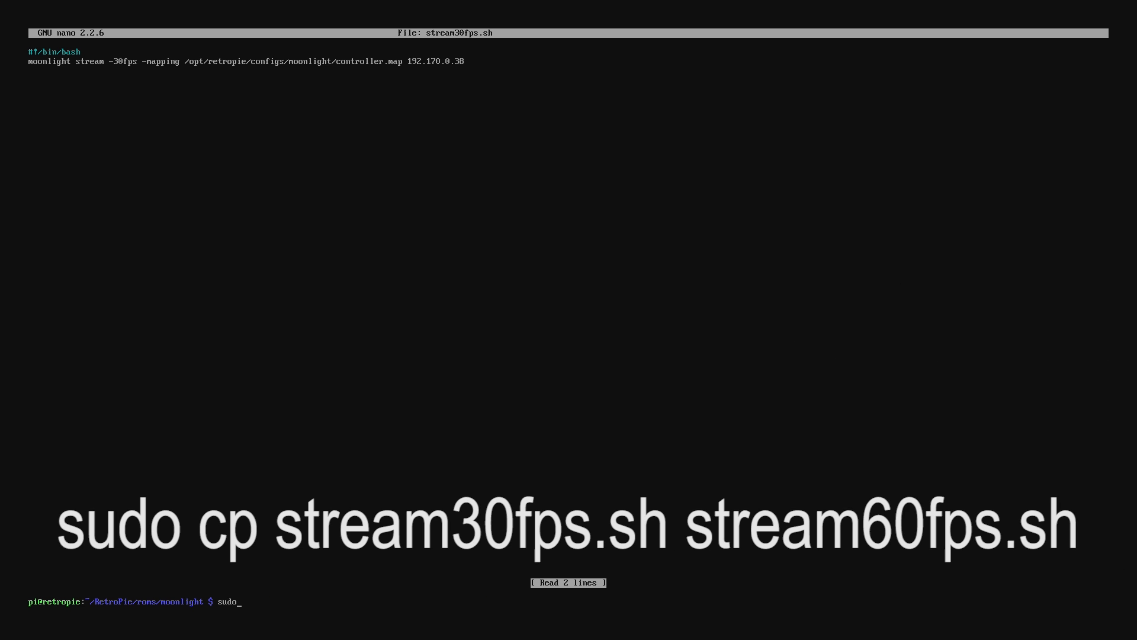
- Copy stream30fps.sh to stream60fps.sh and open the copy with 'sudo nano stream60fps.sh'
{"action": "type", "text": "cp"}
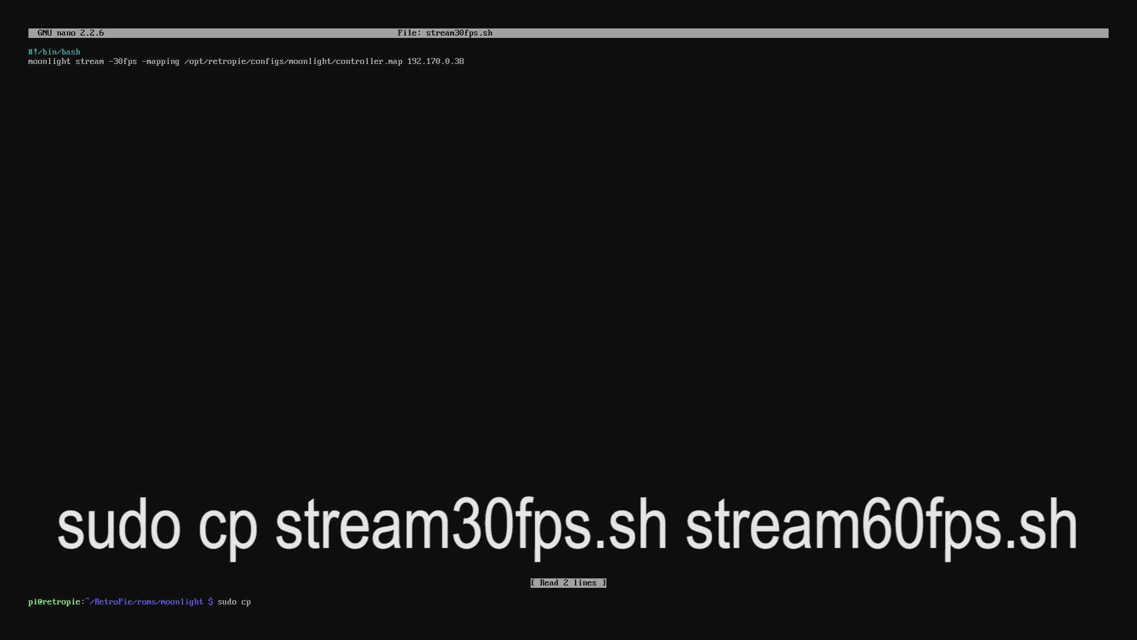
{"action": "type", "text": "stream"}
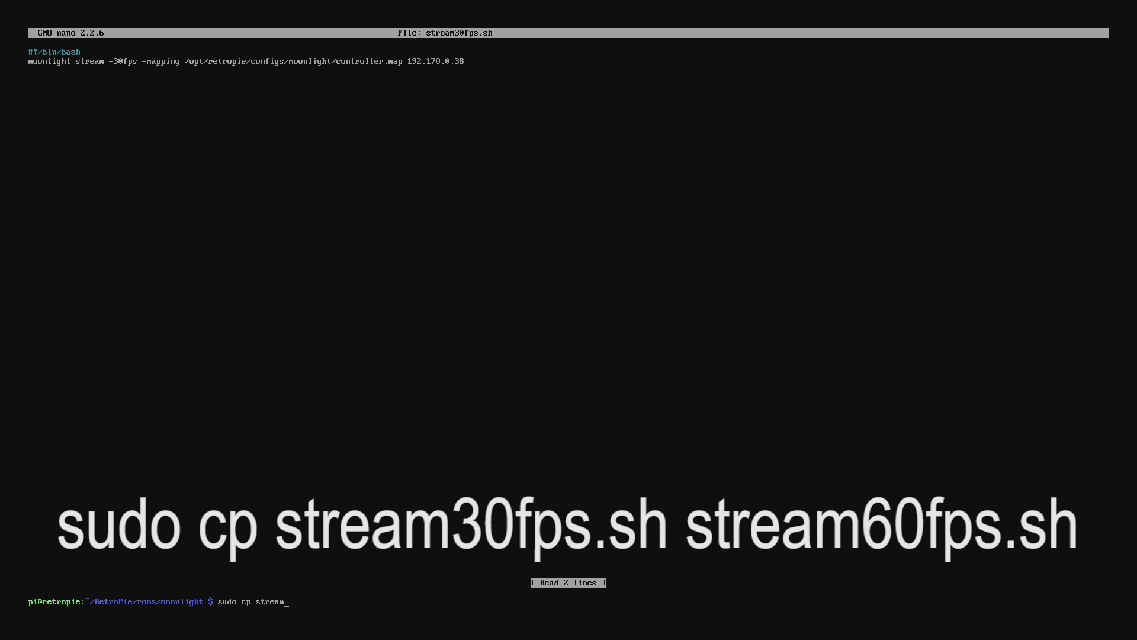
{"action": "type", "text": "30fps.sh"}
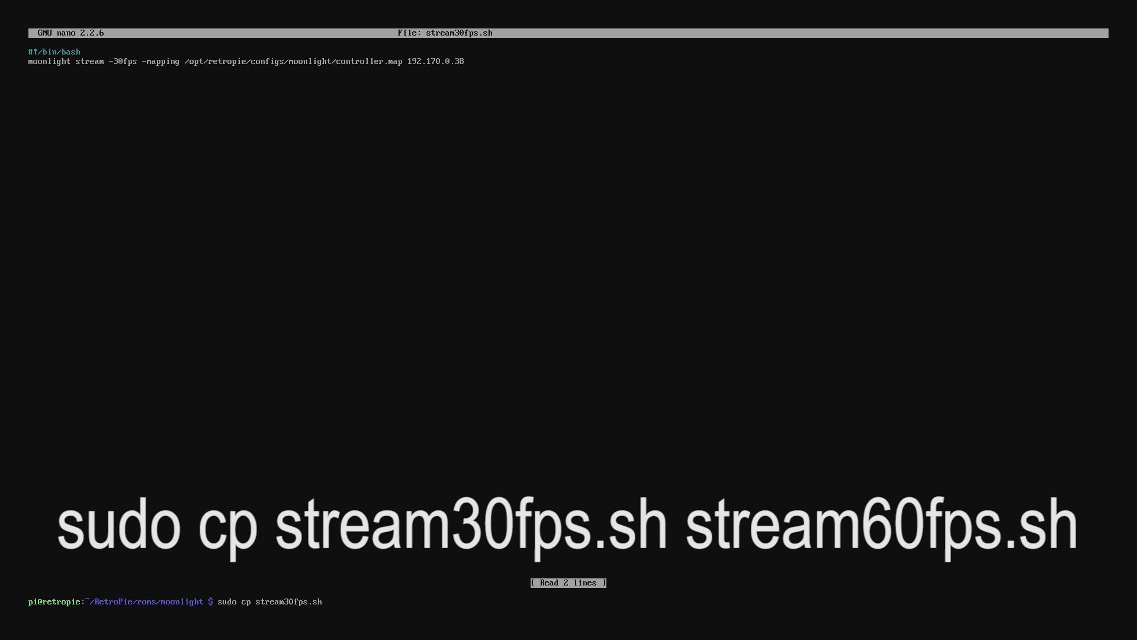
{"action": "type", "text": "stream60fp"}
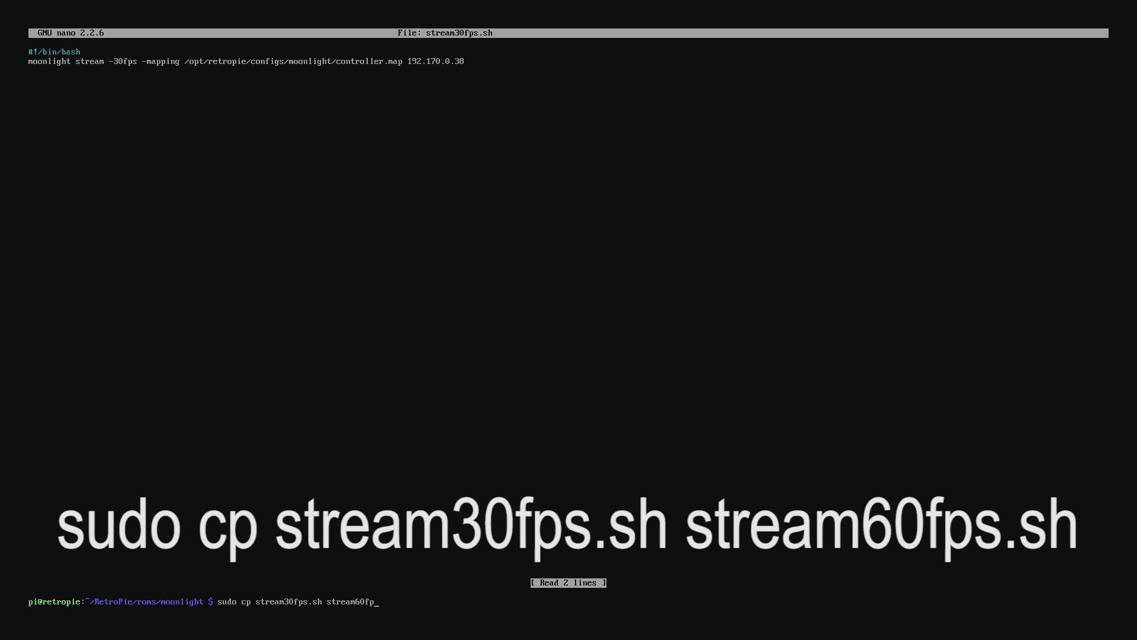
{"action": "type", "text": "sudo nano stream60fps.sh"}
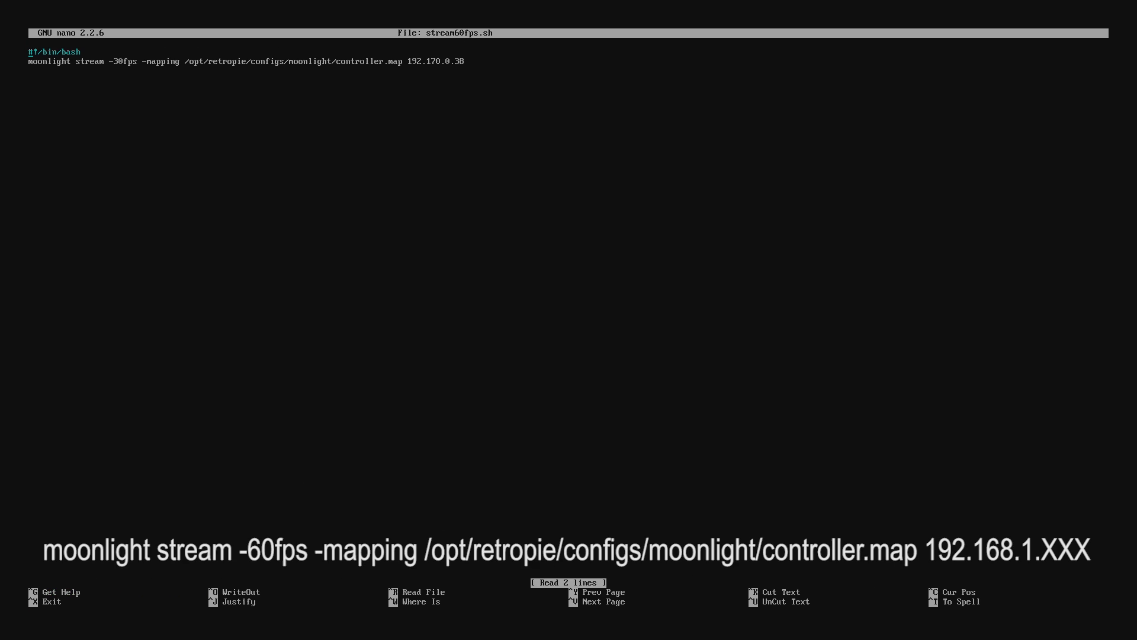
- Change '-30fps' to '-60fps' in stream60fps.sh, save it, and begin a 'sudo chmod' command
{"action": "key", "text": "BackSpace"}
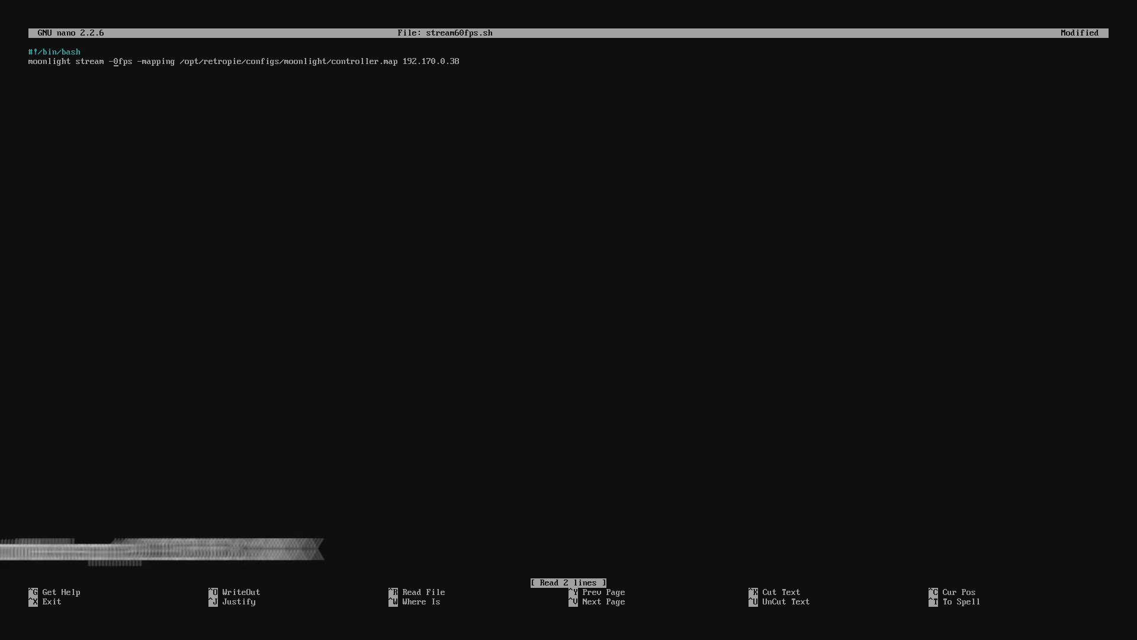
{"action": "key", "text": "ctrl+x"}
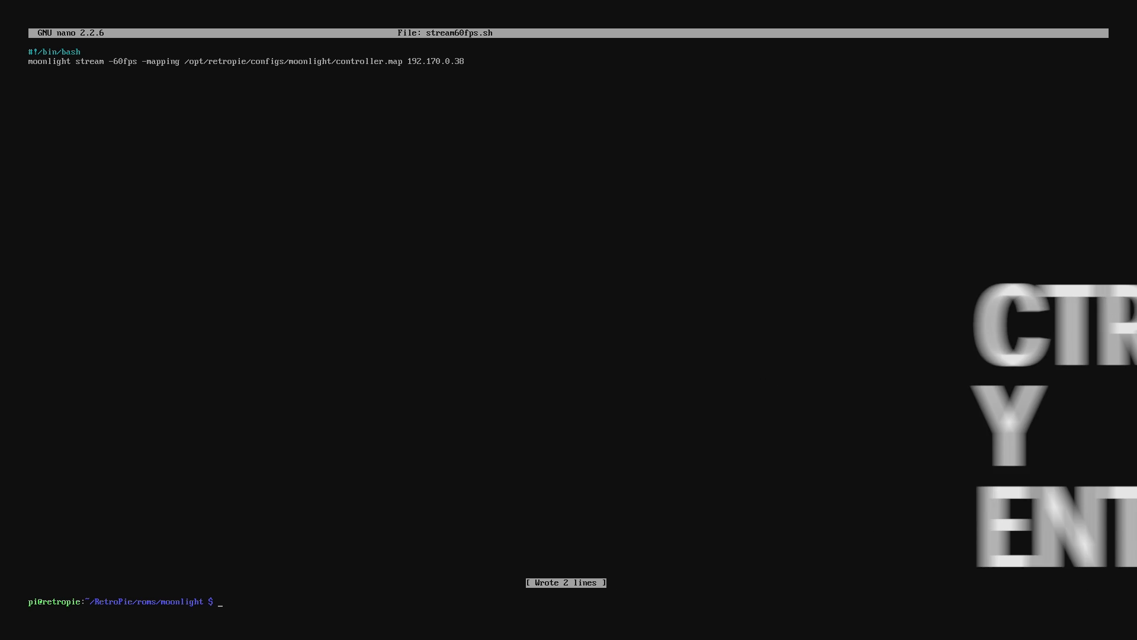
{"action": "type", "text": "sudo chmo"}
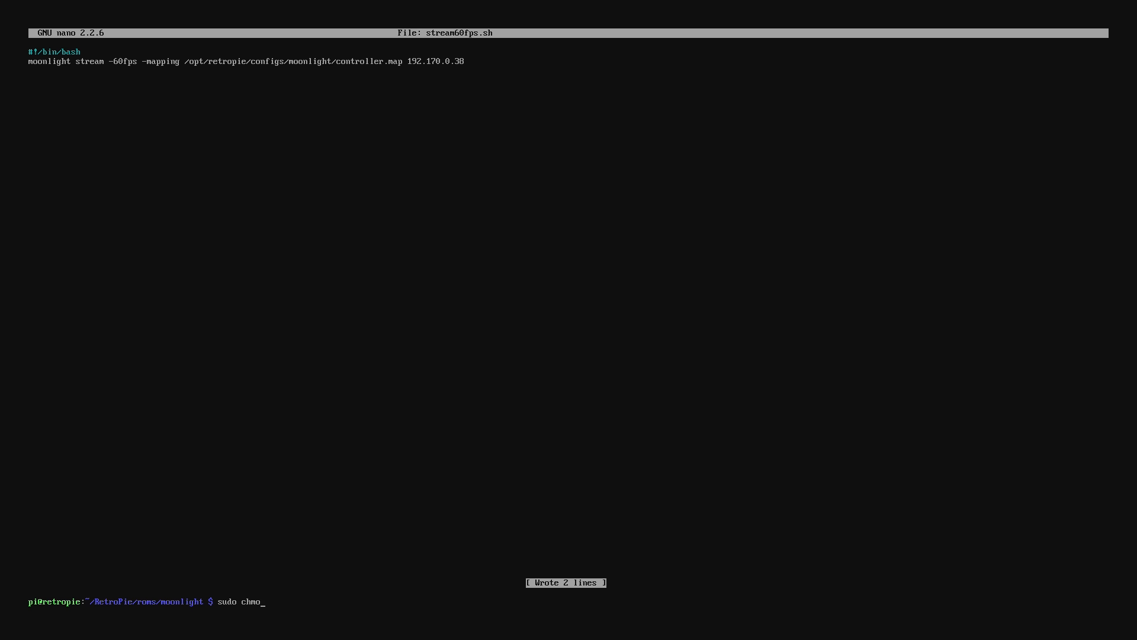